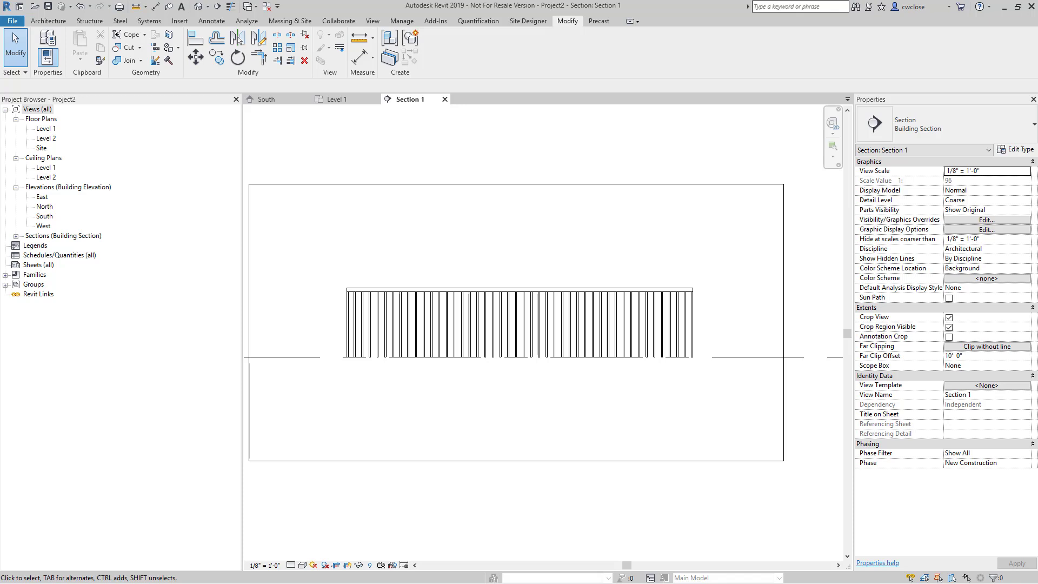
mouse_move(296, 152)
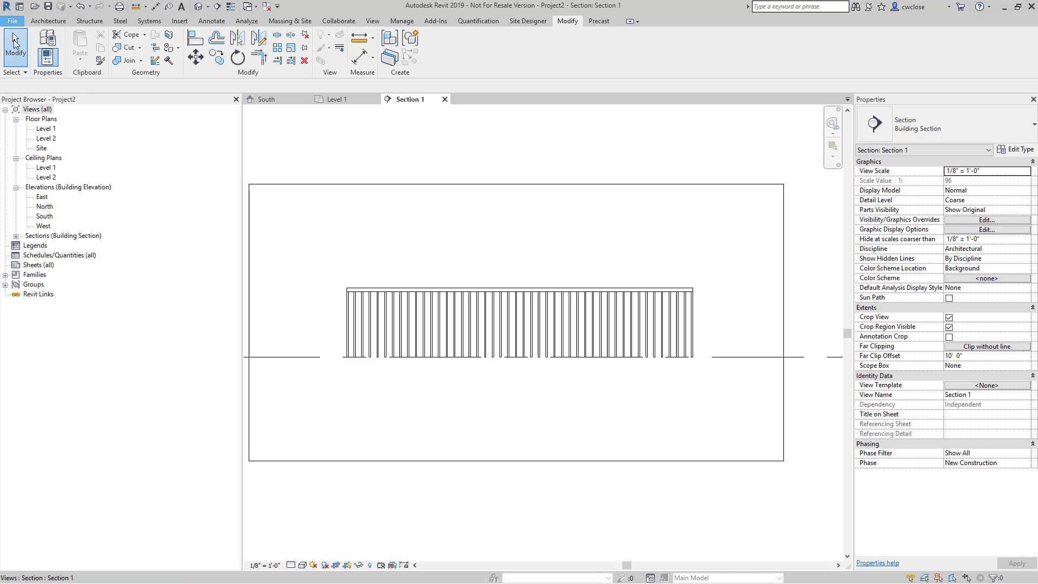
Create a new family from the Profile-Rail.rft template.
click(12, 20)
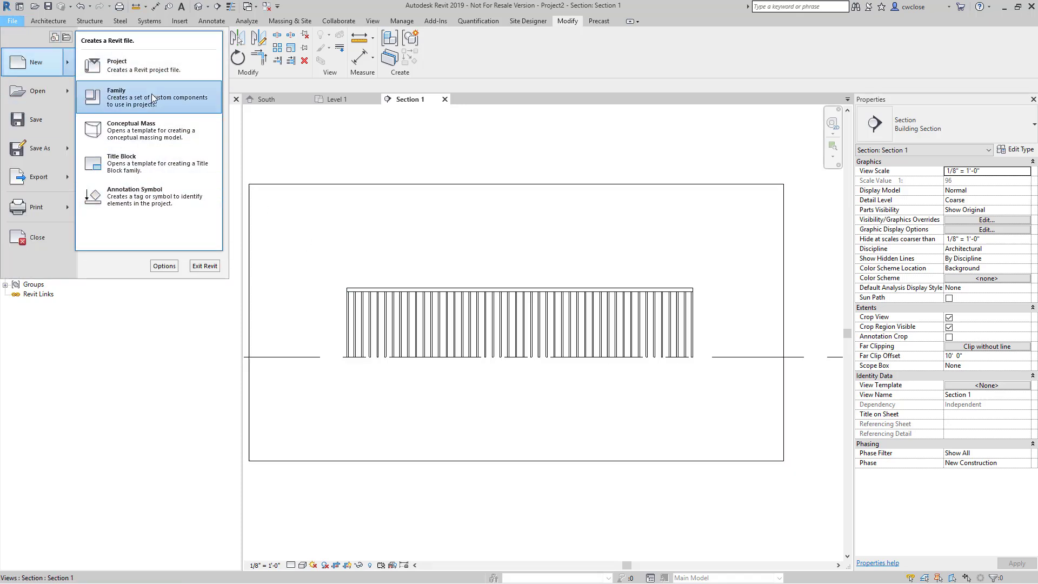
click(150, 97)
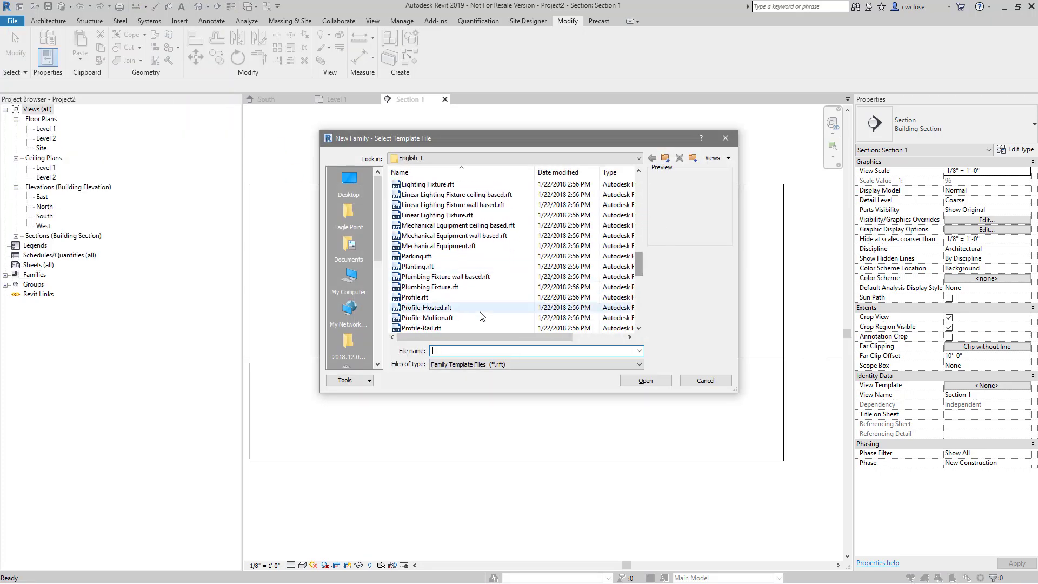
click(421, 318)
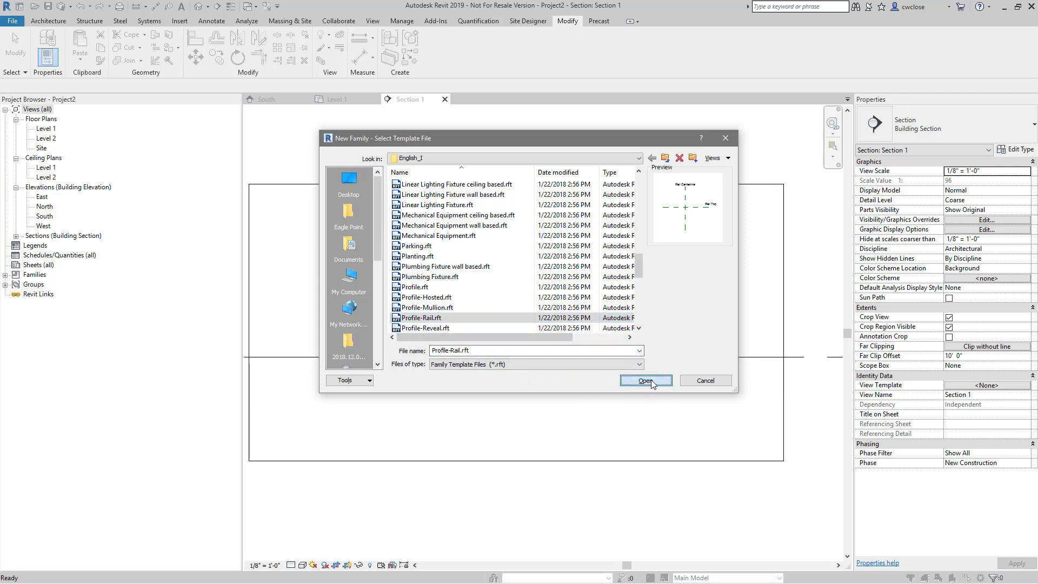
click(645, 380)
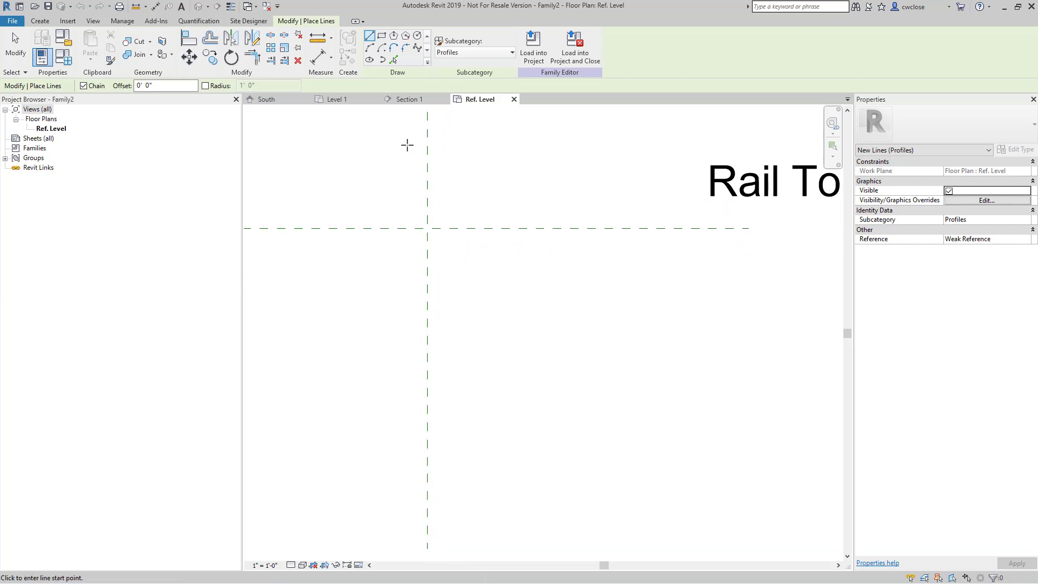
Sketch a thin rectangle below the reference-line intersection and set its long side to 6'.
click(441, 228)
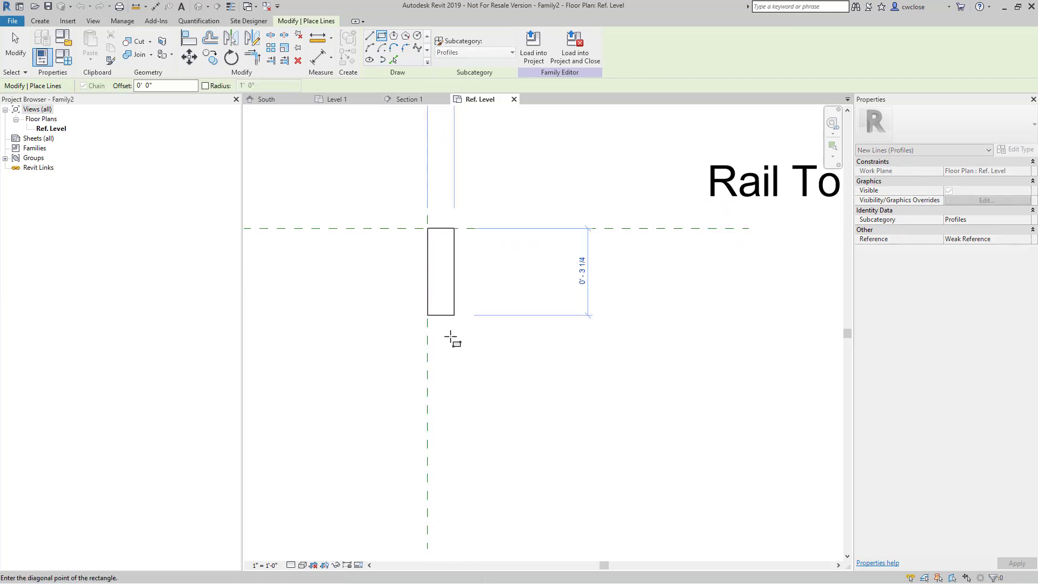
mouse_move(453, 434)
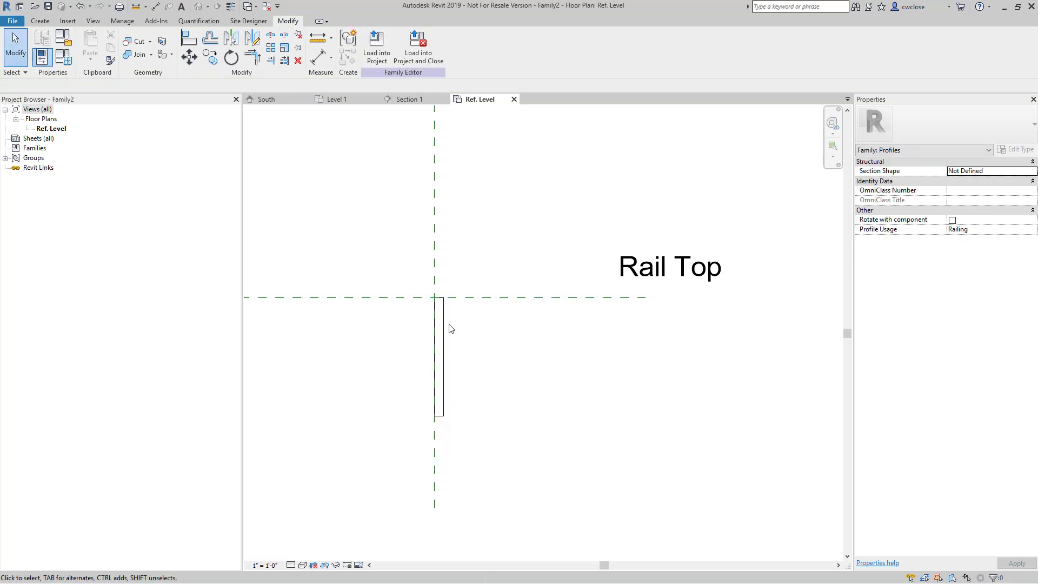
click(439, 358)
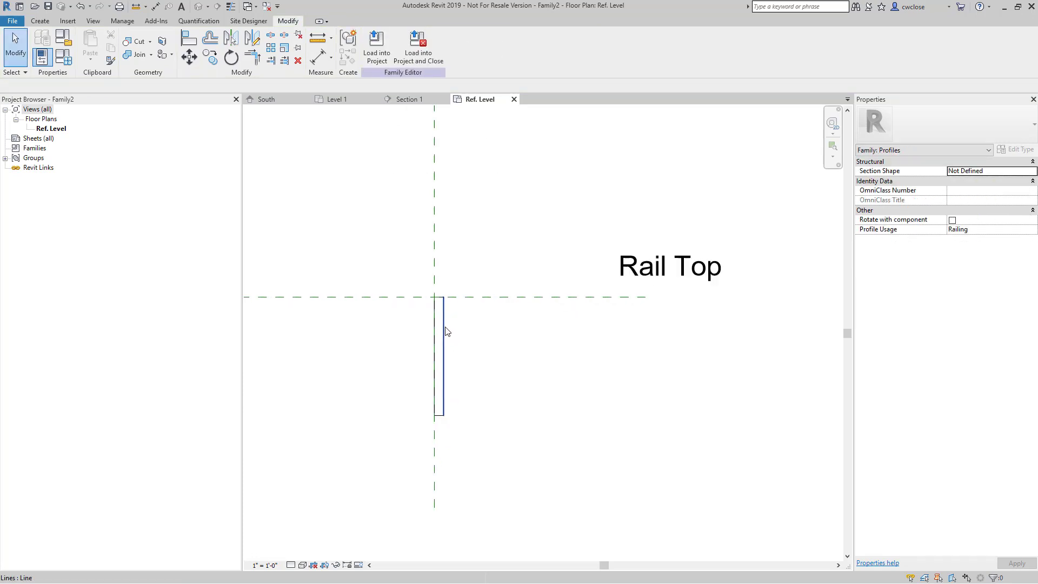
click(441, 358)
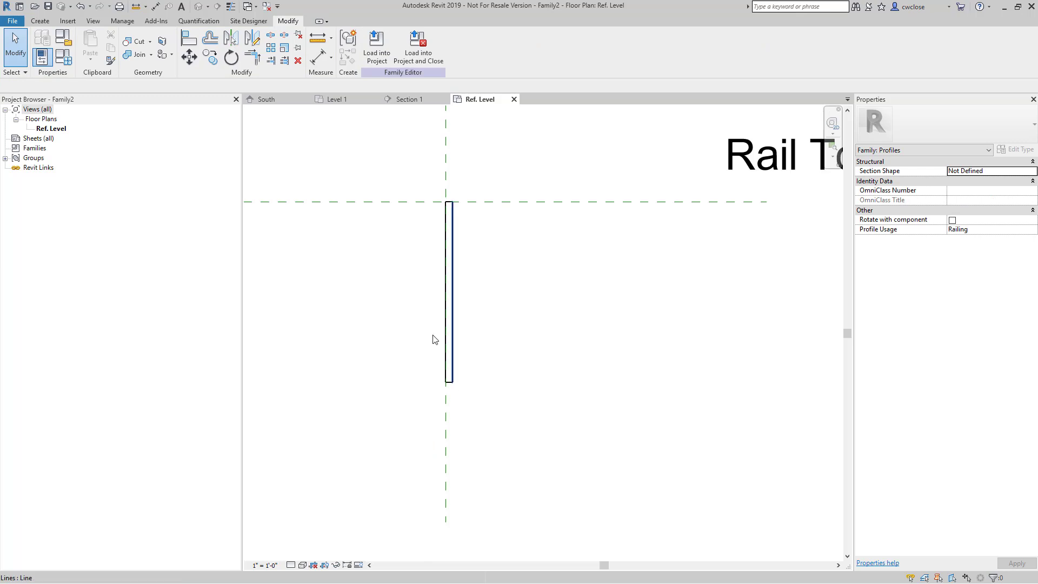
mouse_move(449, 389)
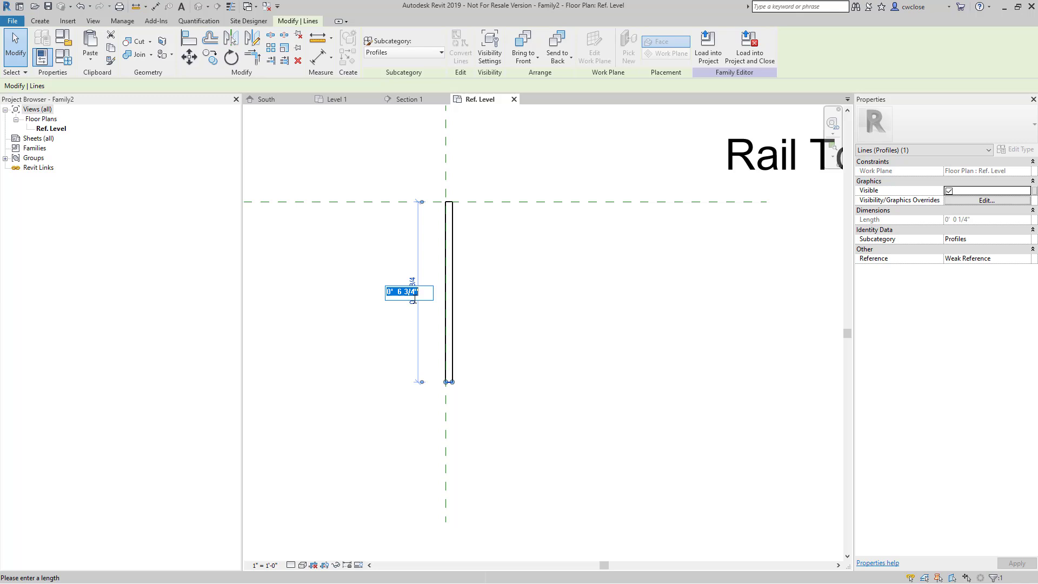
text(6')
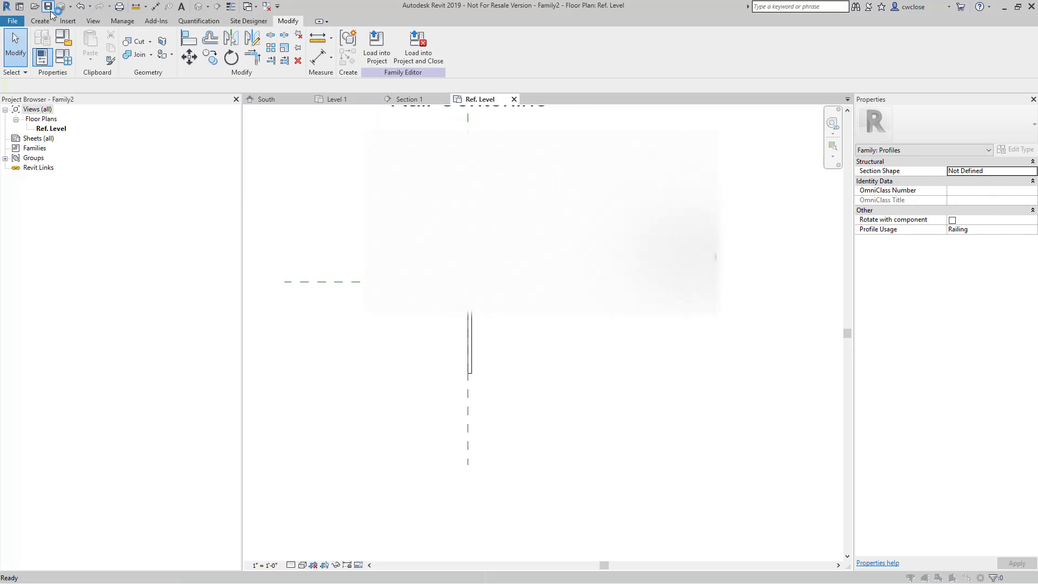
Save the profile family under the name Kickplate.
click(48, 6)
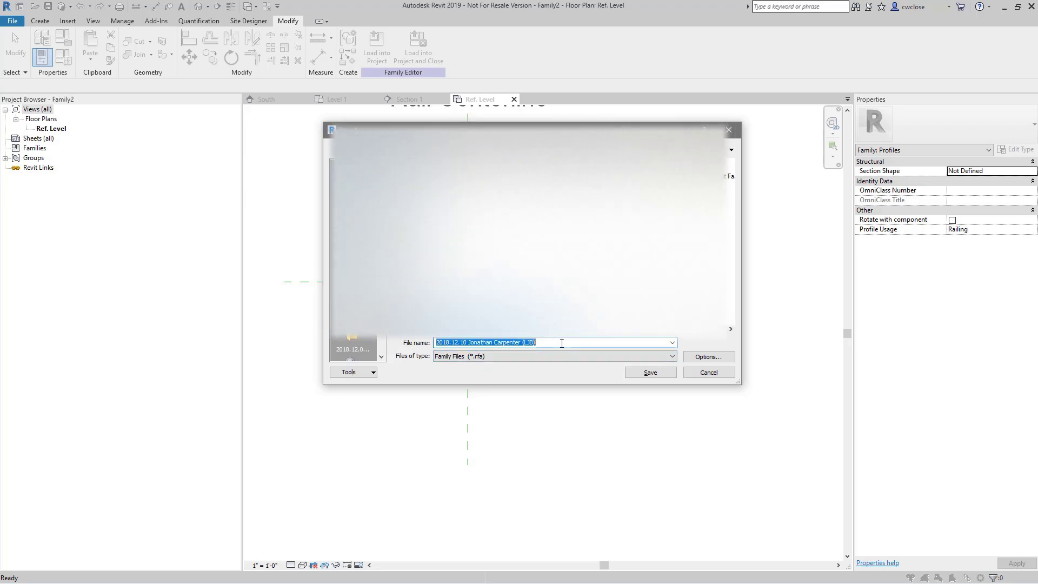
text(Kit)
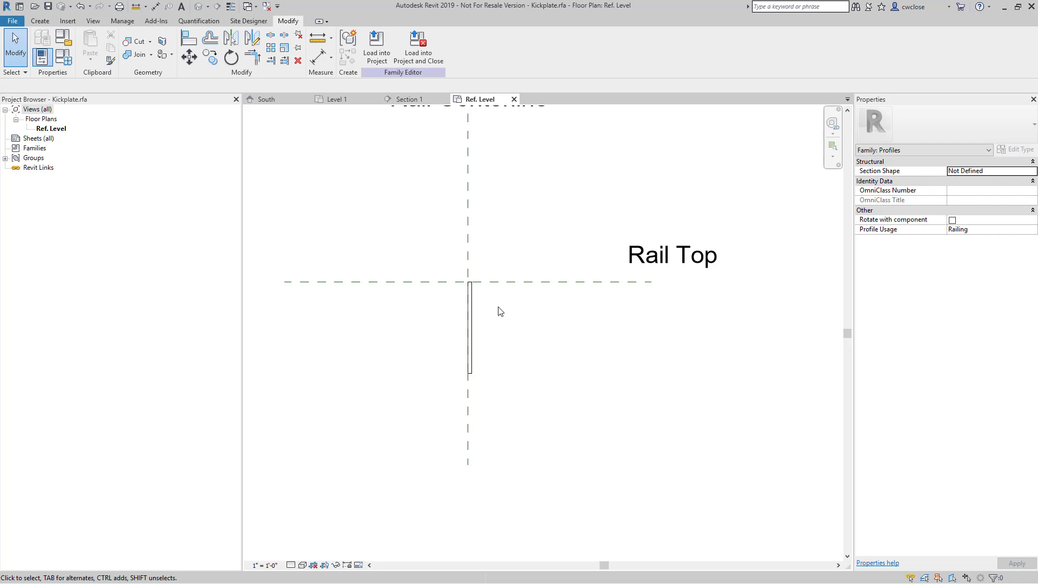
Load Kickplate into the project and open the Handrail - Rectangular railing's type properties.
click(480, 106)
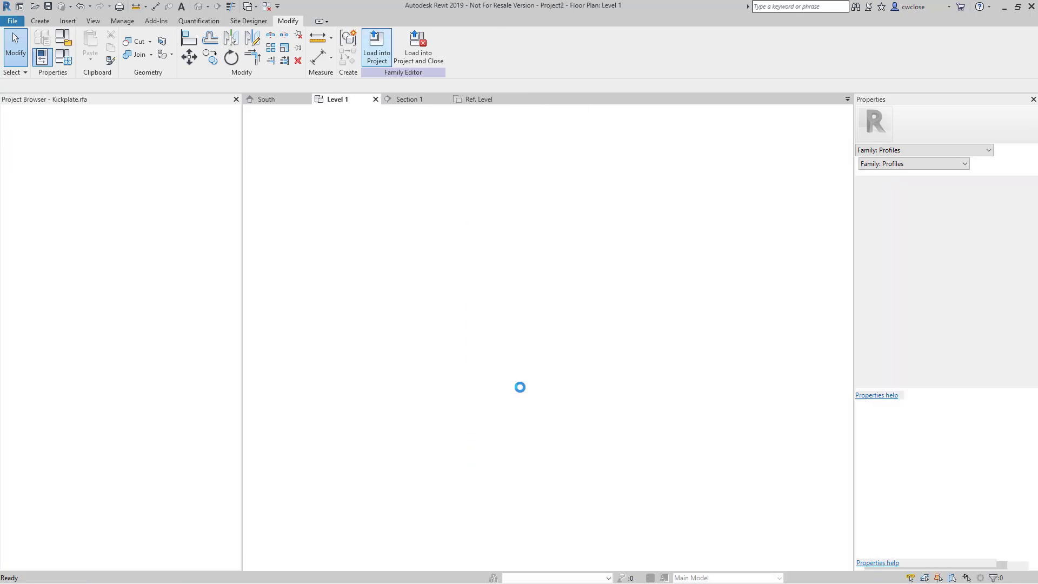
click(376, 47)
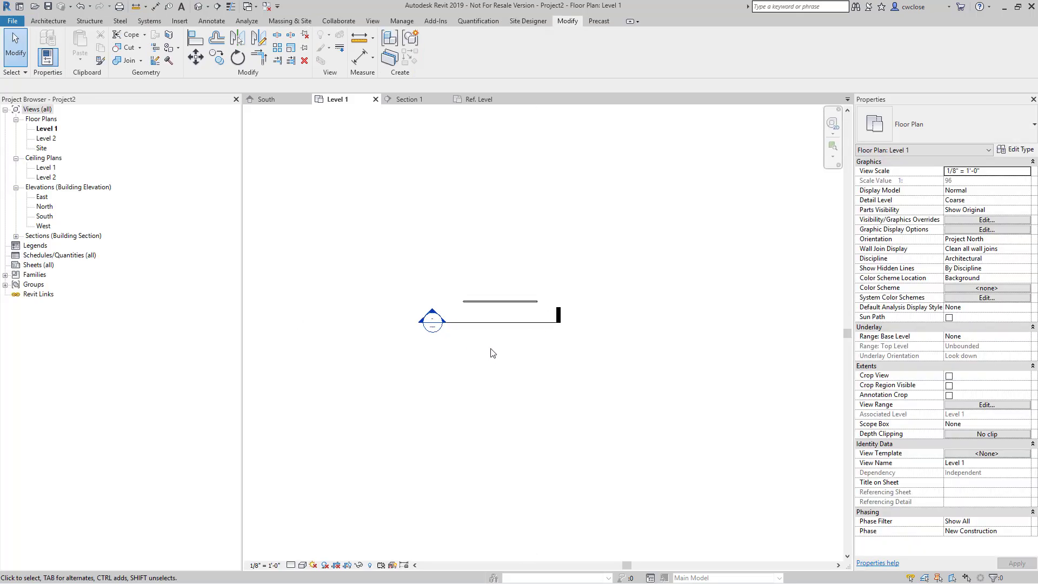
click(433, 322)
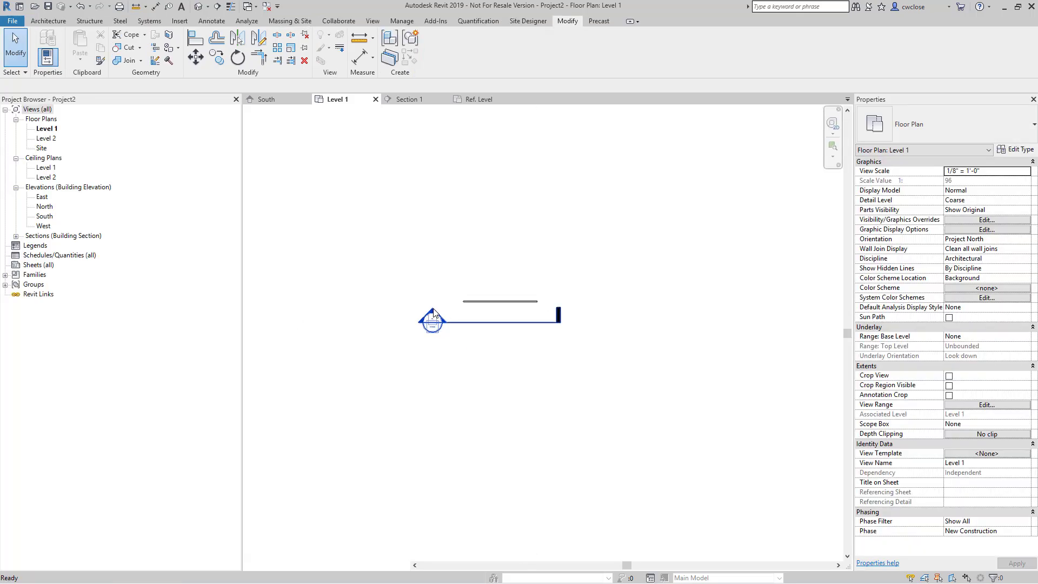
click(410, 98)
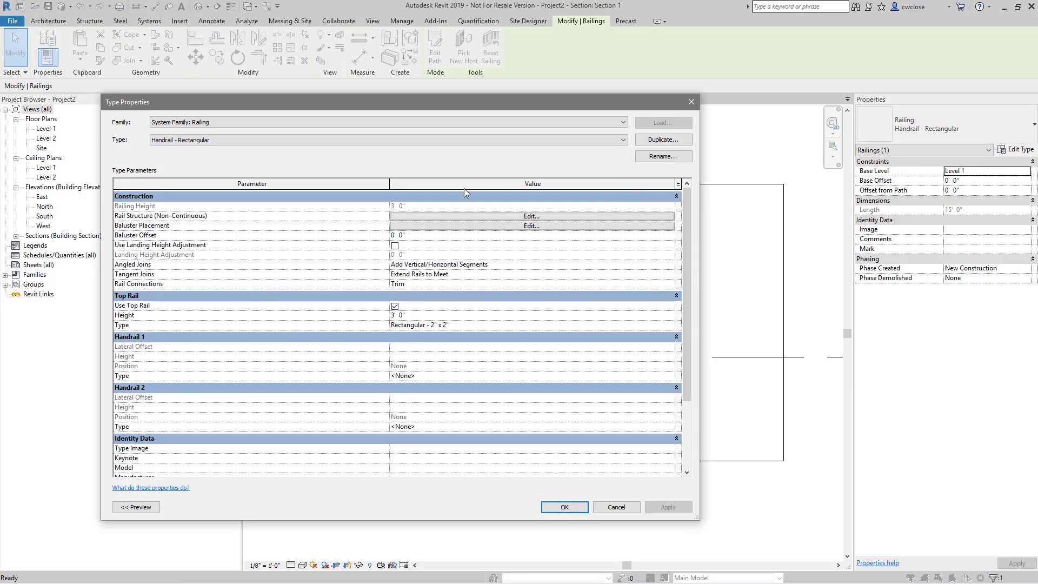
Add a Kickplate rail with the Kickplate : Kickplate profile and Stainless Steel material.
click(531, 215)
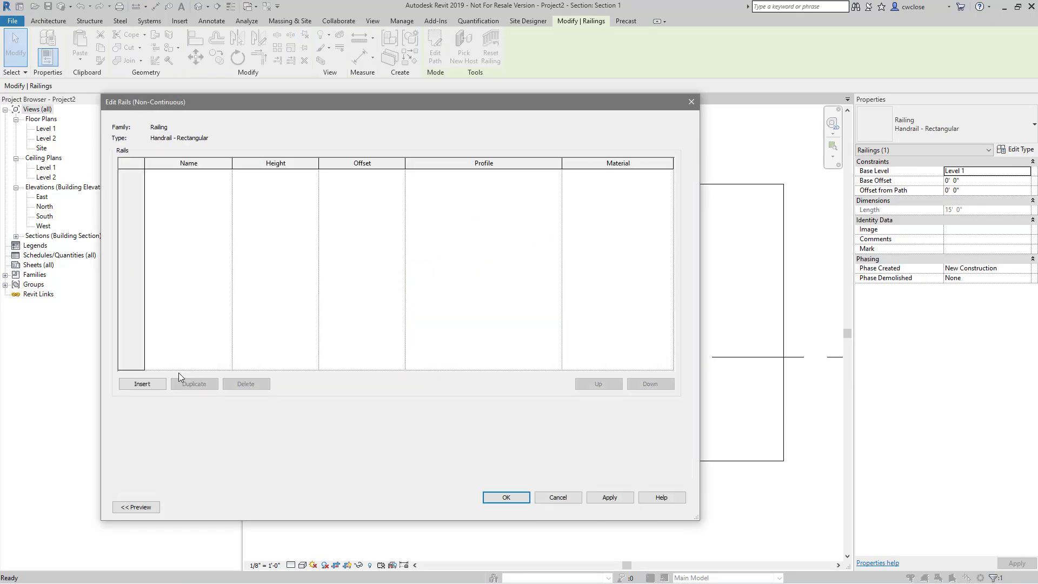
click(142, 384)
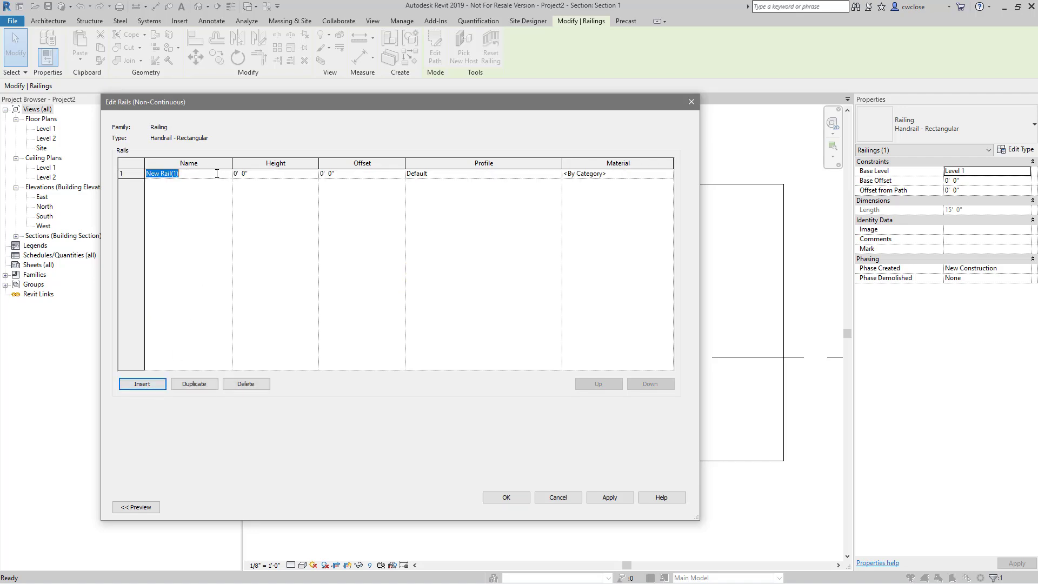
text(Kickplate)
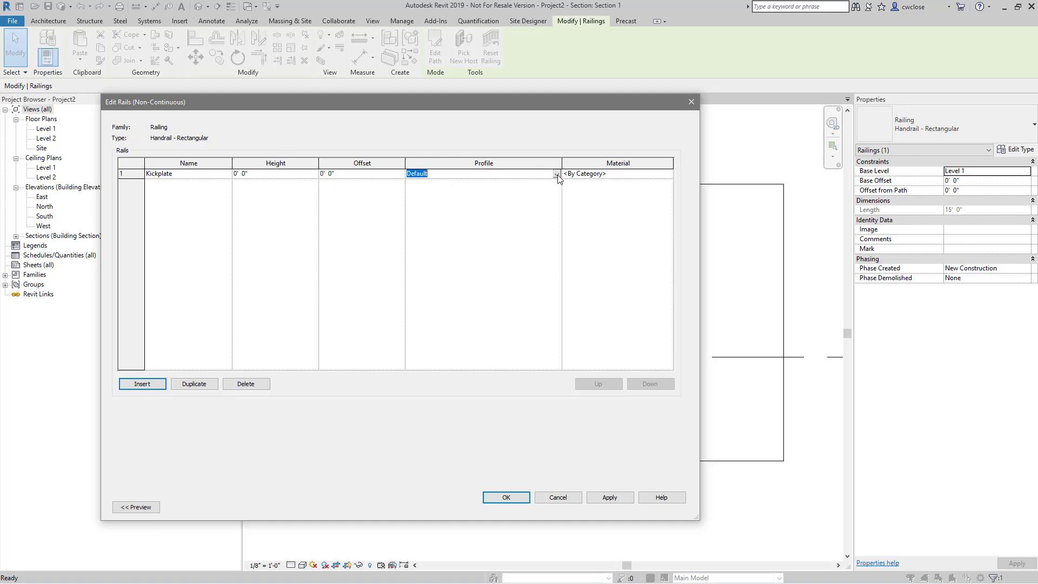
click(557, 173)
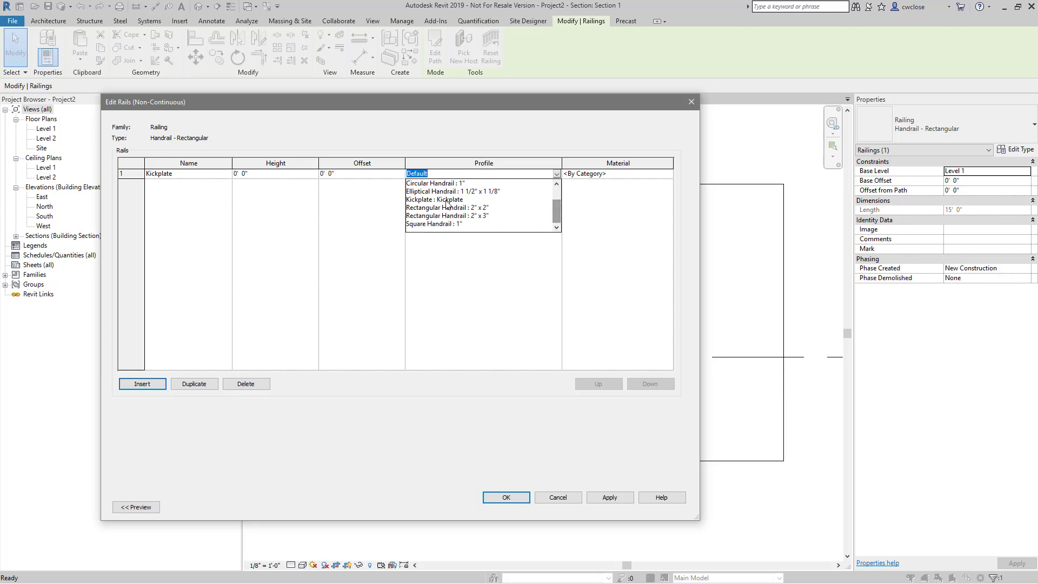
click(434, 200)
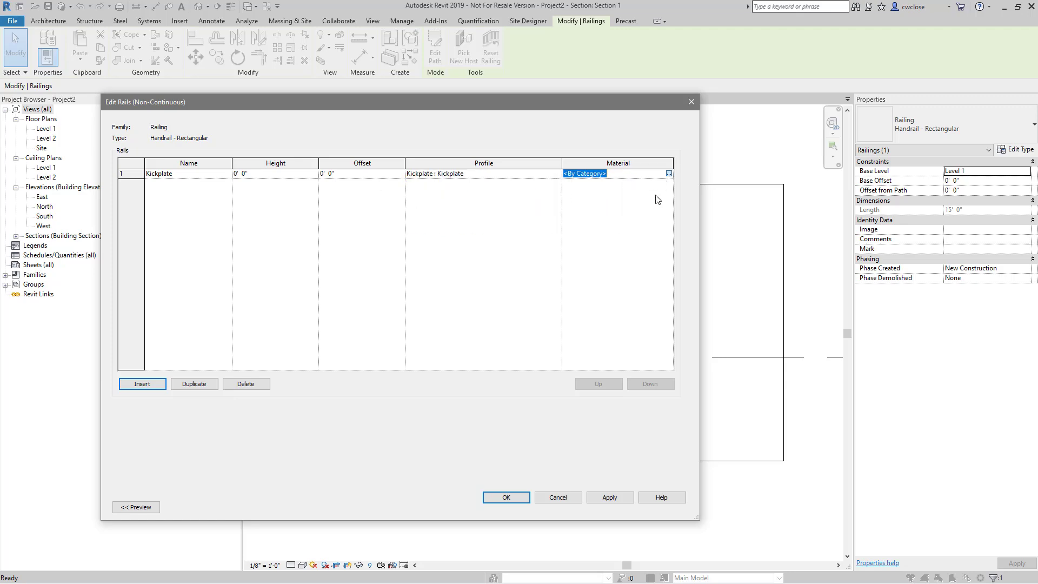
click(668, 173)
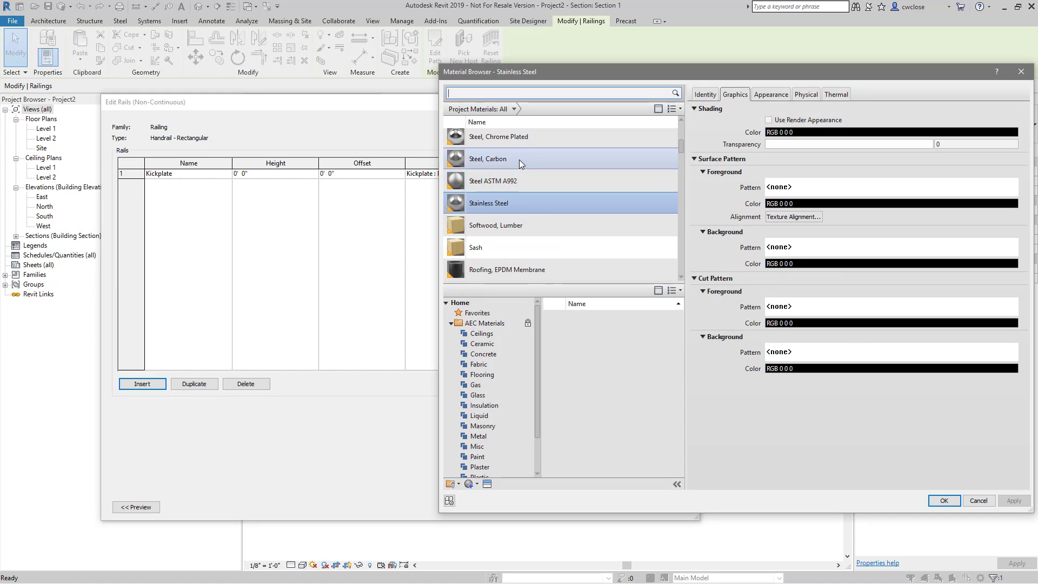
click(943, 499)
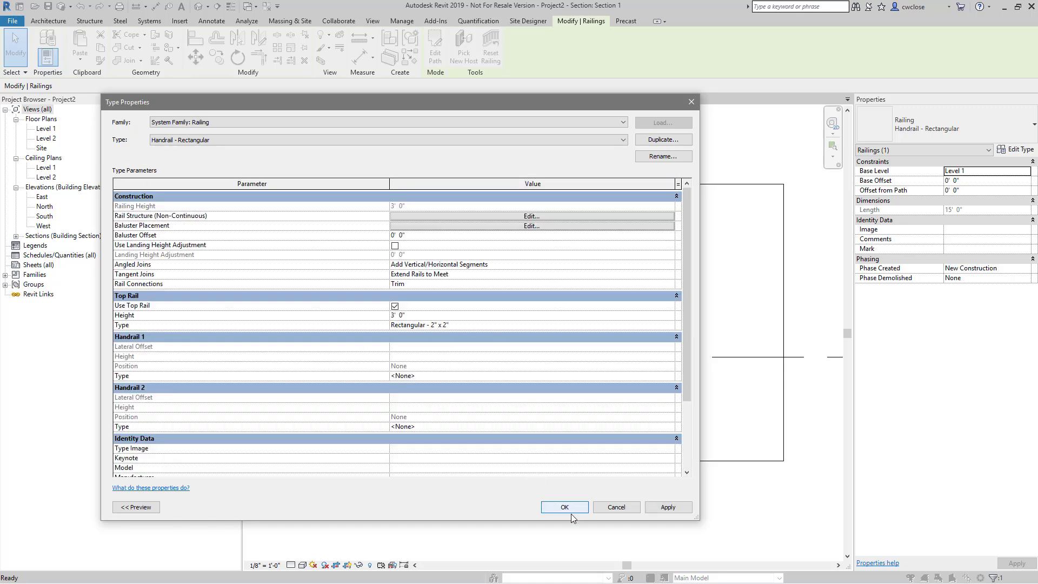
Apply the rail changes and set the Kickplate rail's height to 6" with zero offset.
click(563, 507)
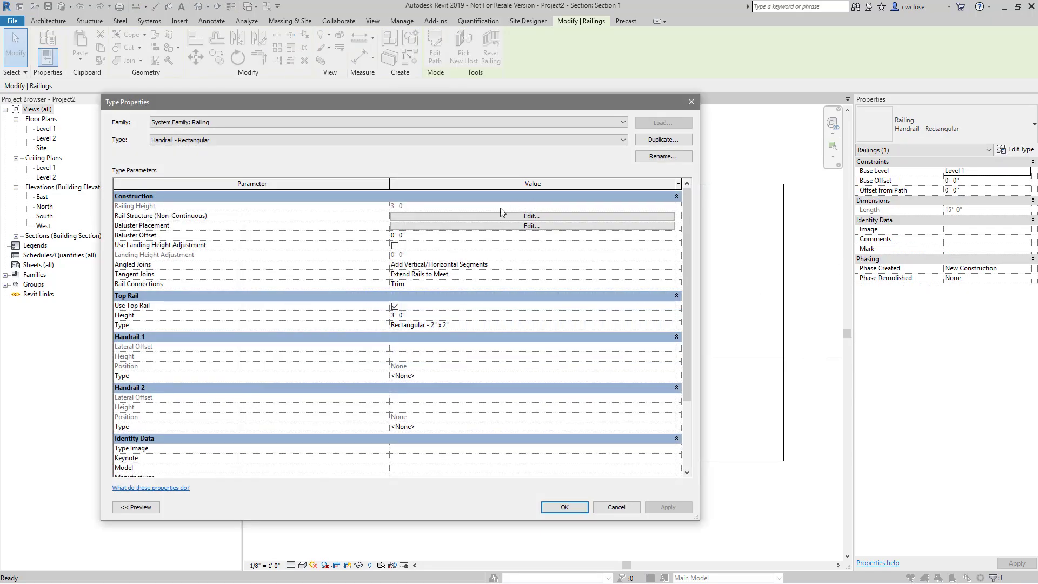
click(530, 216)
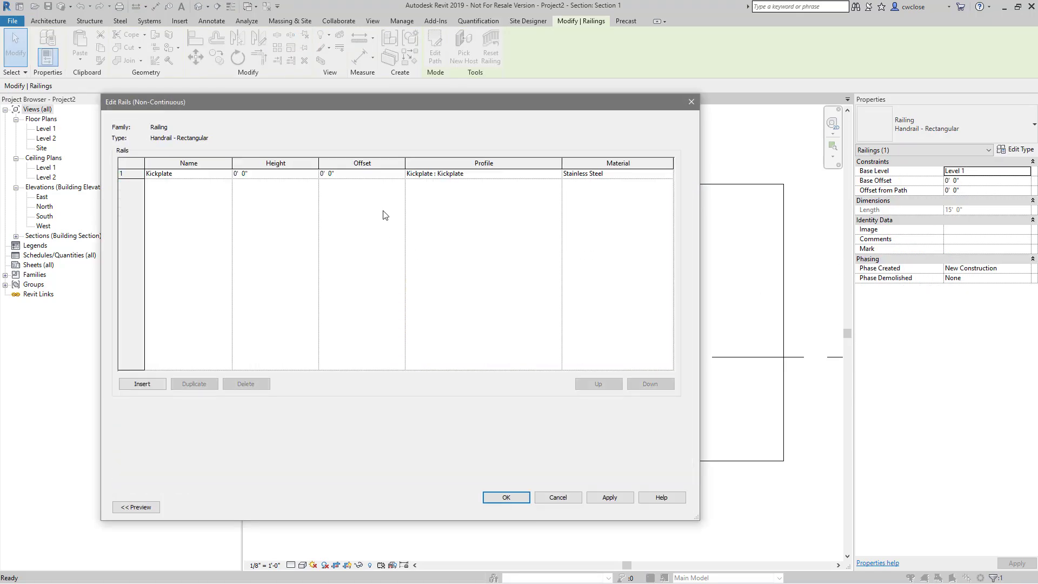
click(360, 173)
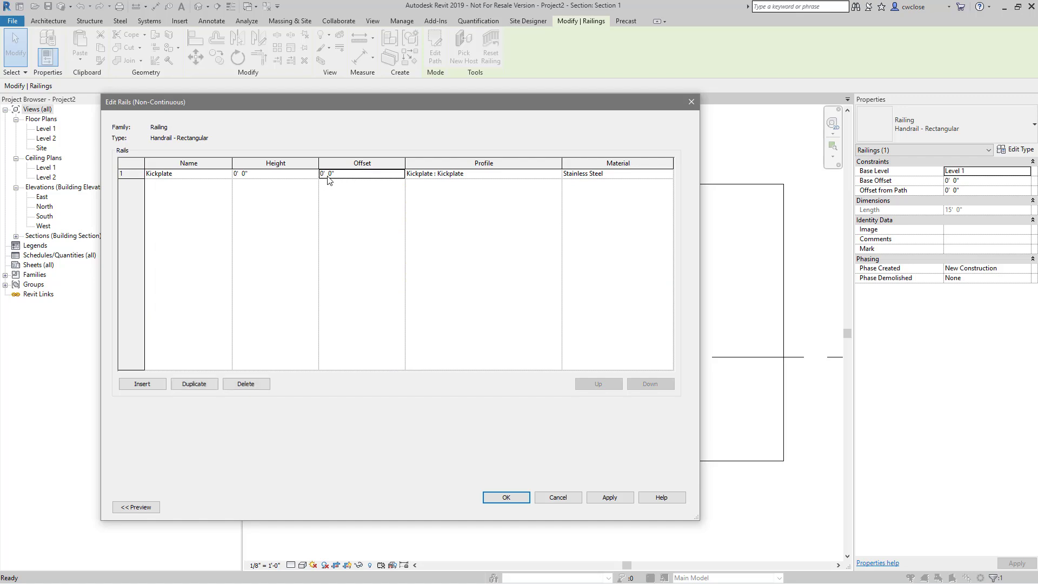
text(6')
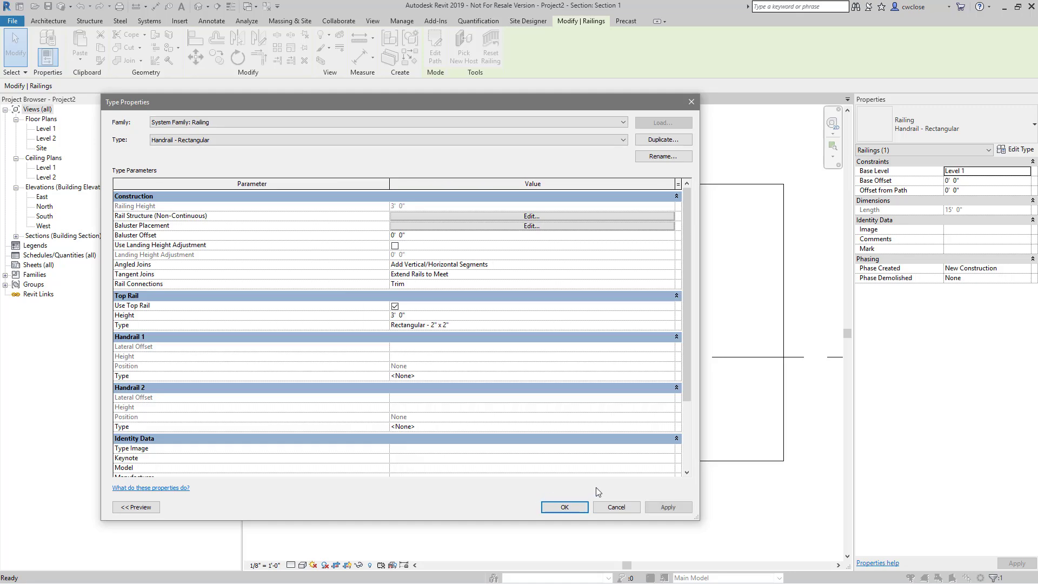
click(563, 507)
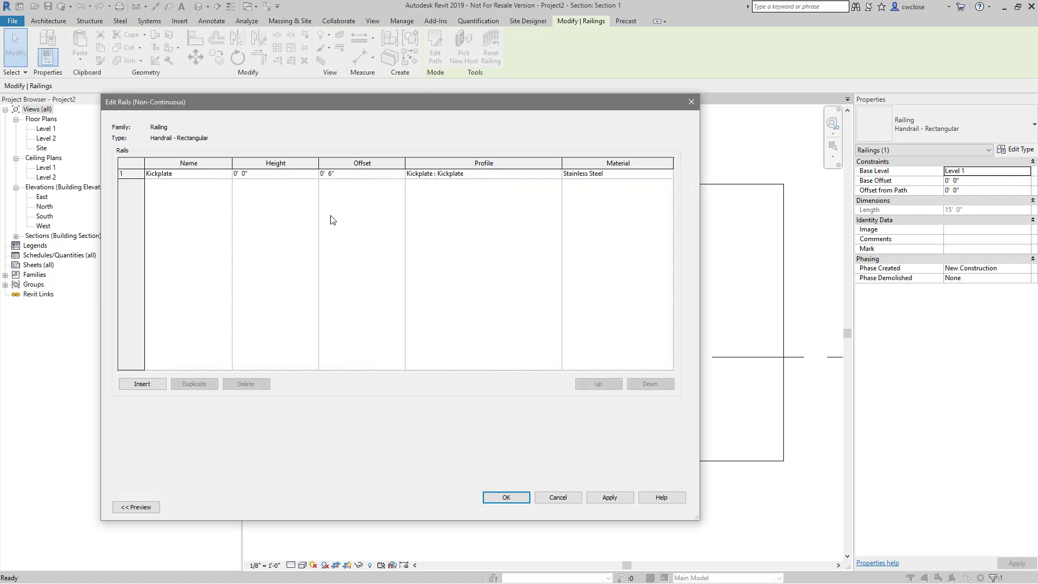
click(360, 173)
text(0)
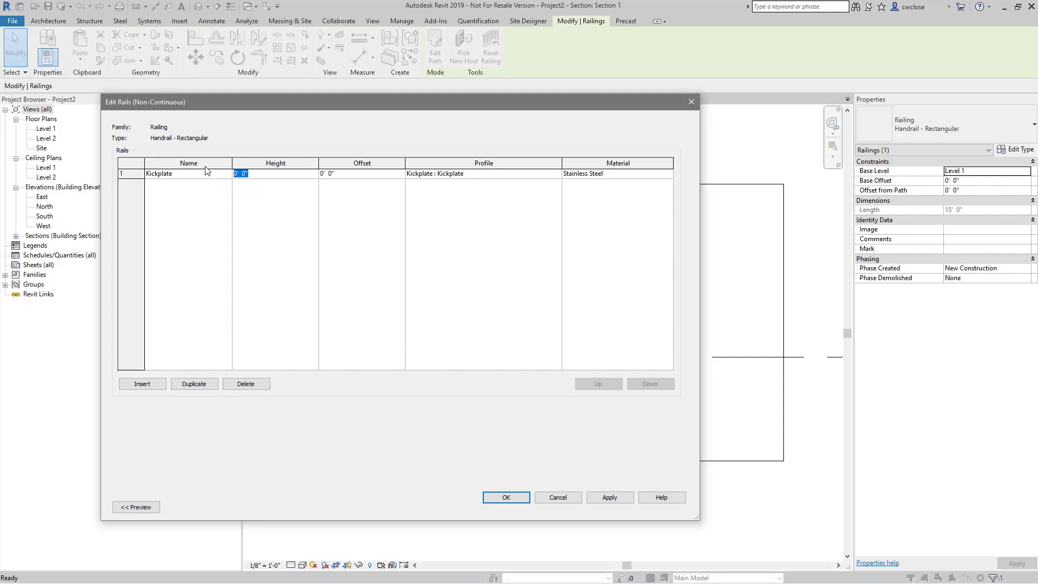
text(6")
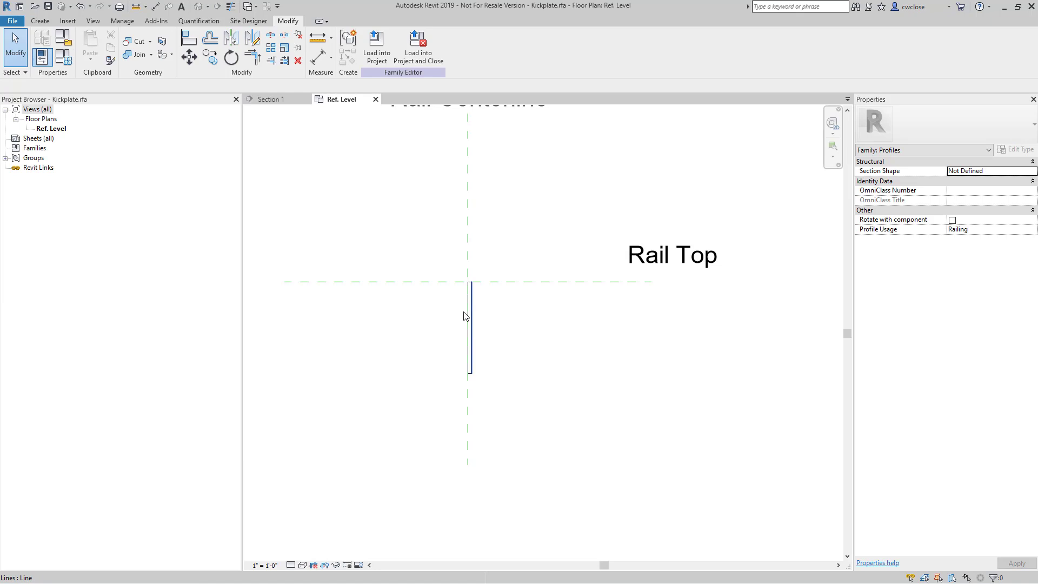
Reload the Kickplate profile, overwriting the old one, and set the rail height to 0' 0".
click(469, 318)
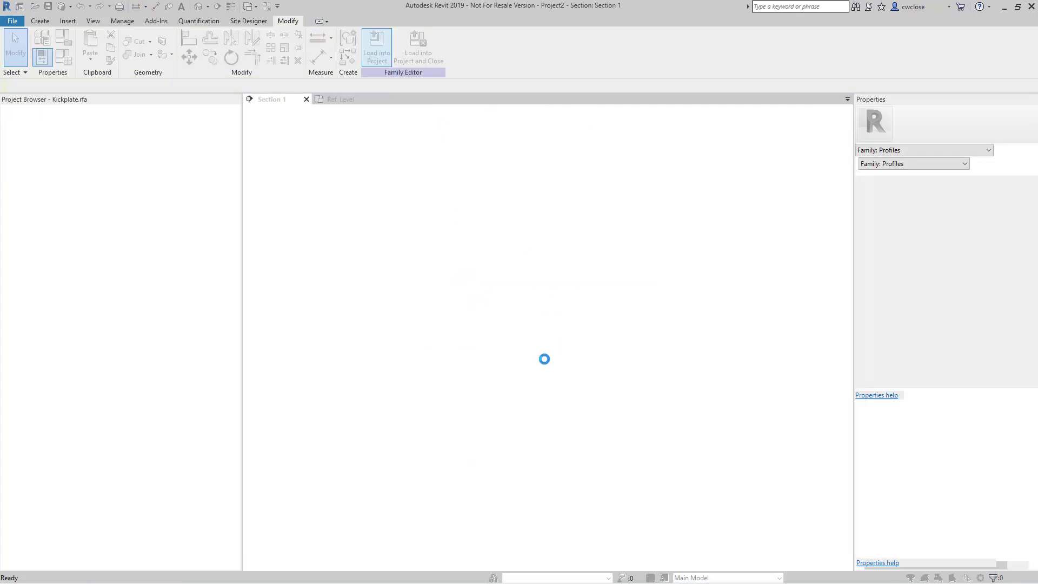
click(377, 47)
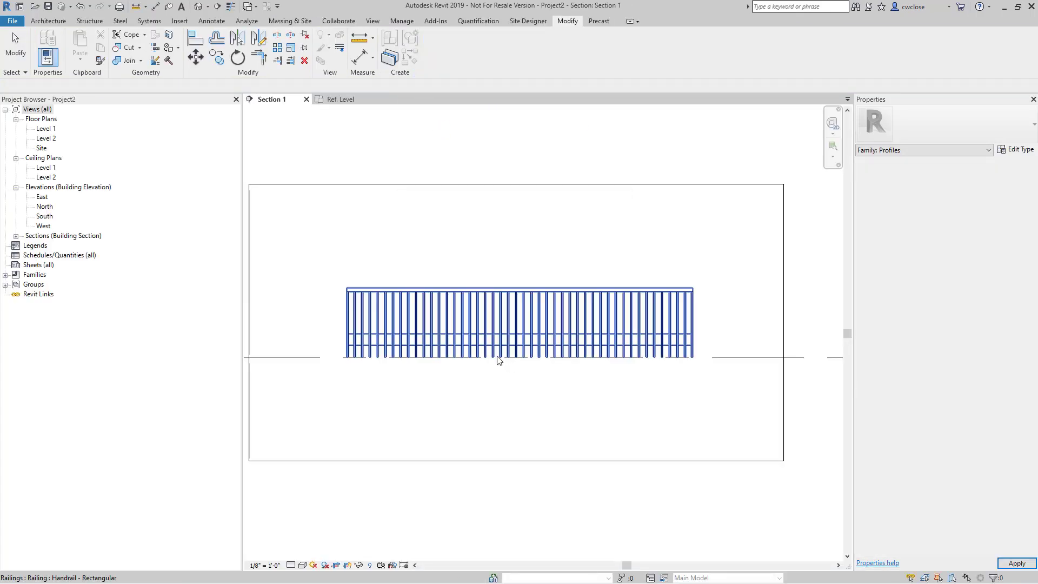
click(518, 325)
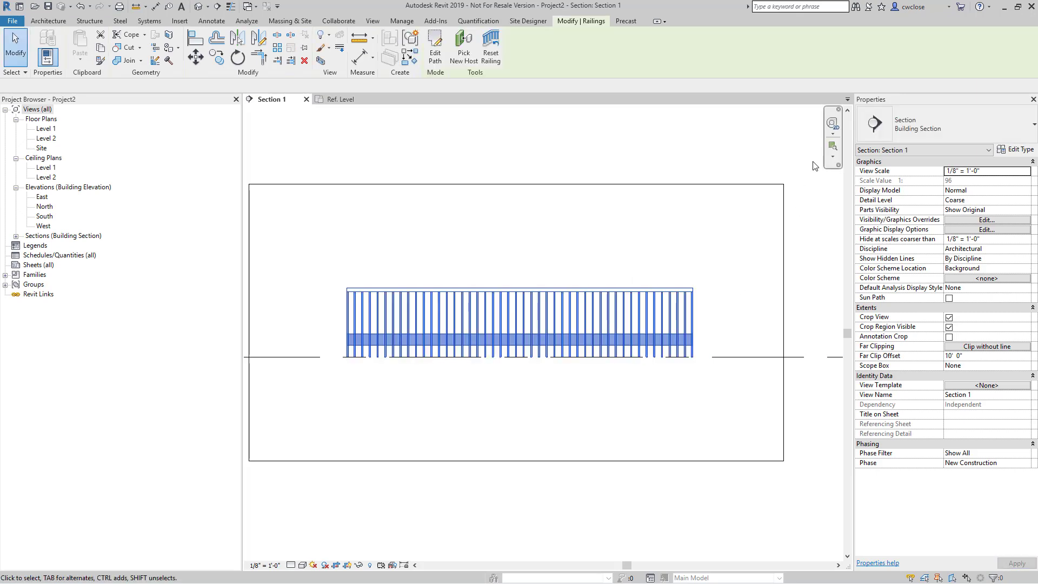
click(1020, 149)
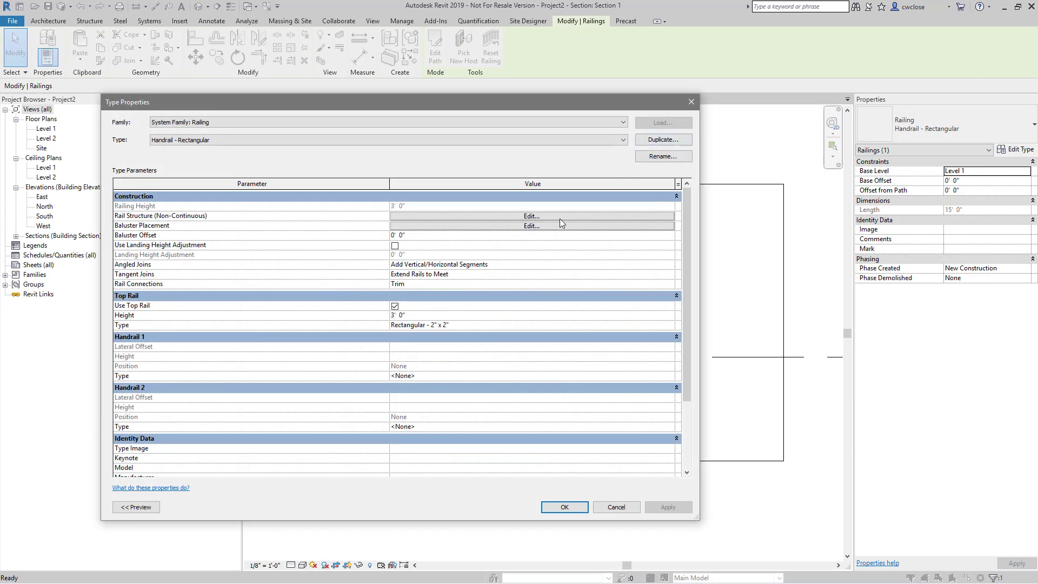
click(531, 216)
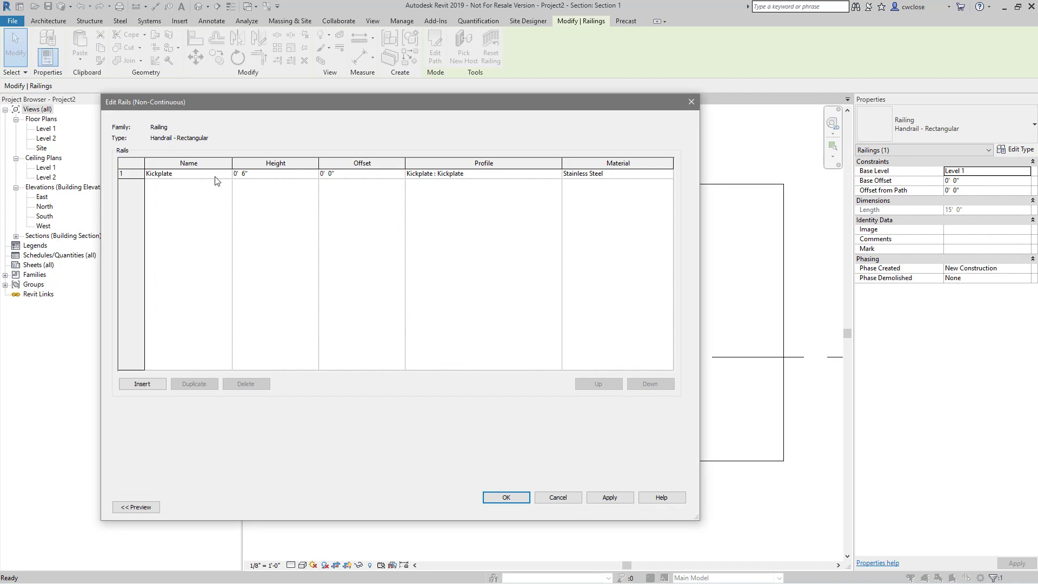
mouse_move(288, 179)
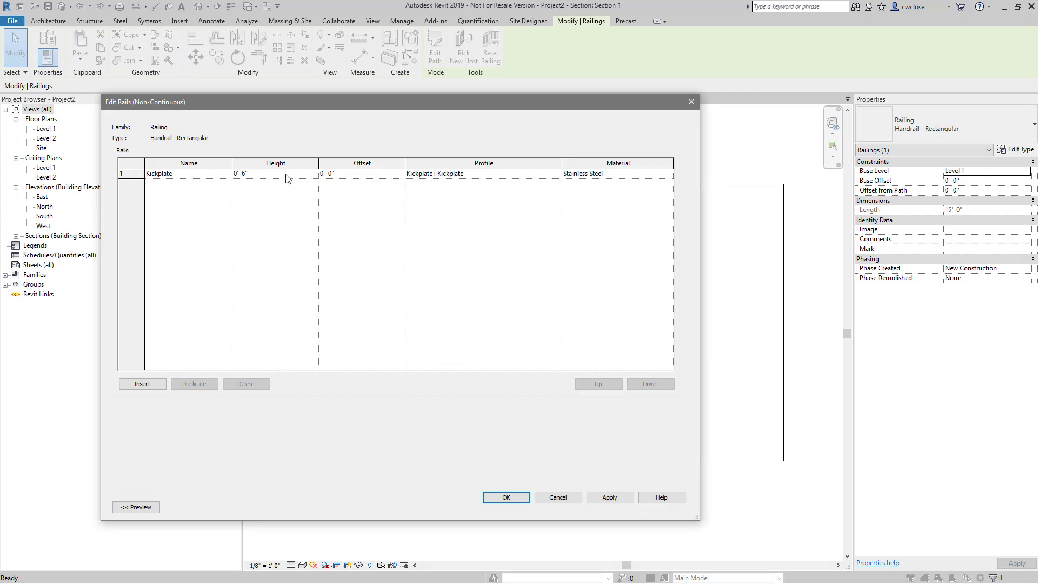
text(0' 0")
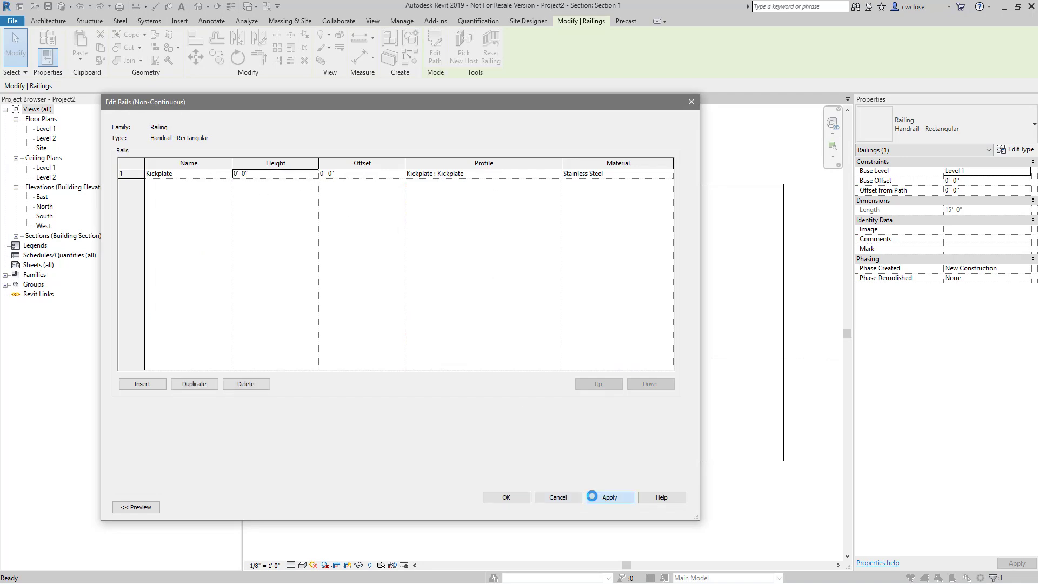
click(505, 498)
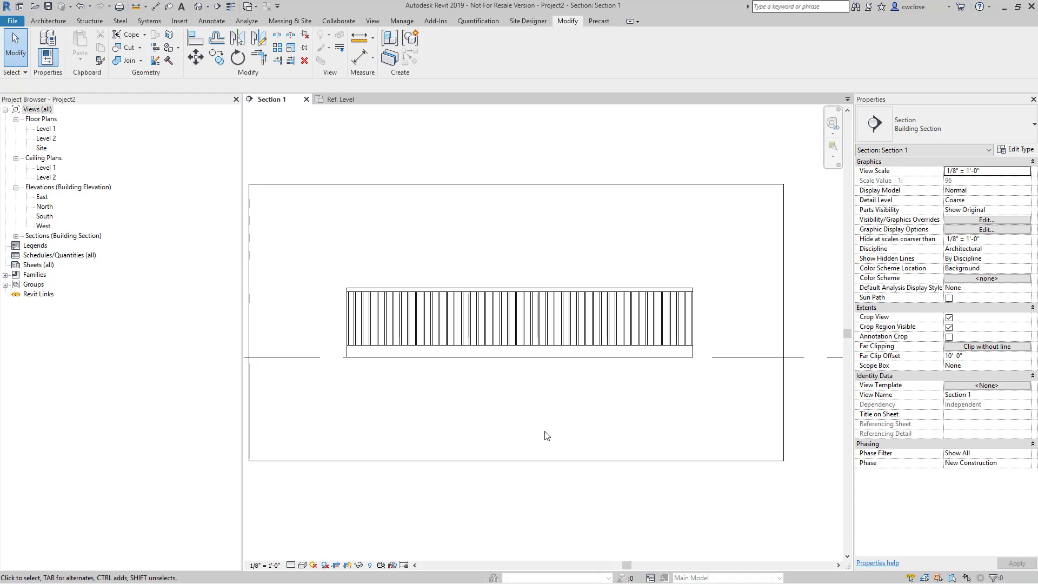
click(634, 347)
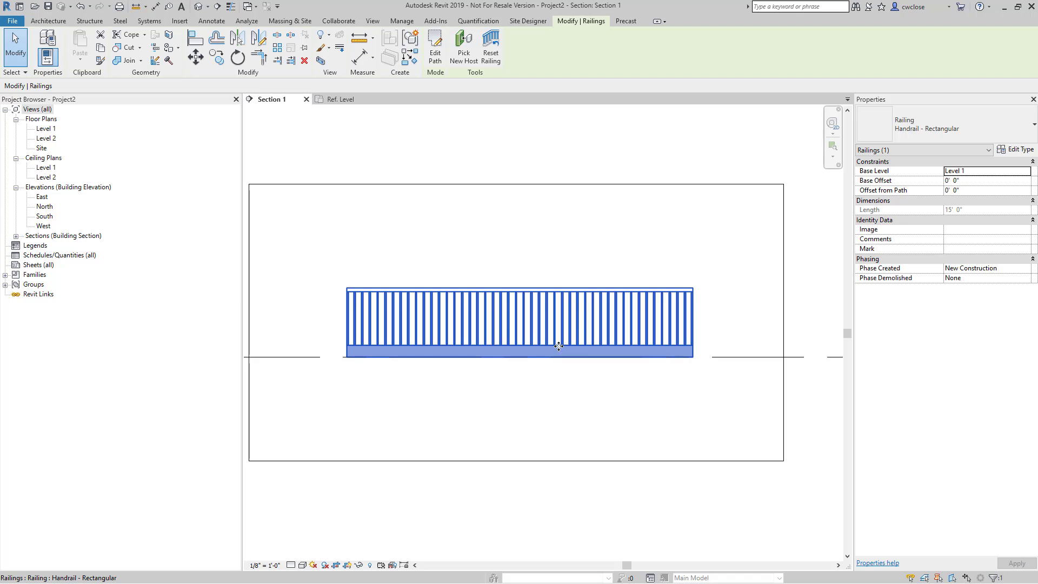
click(334, 138)
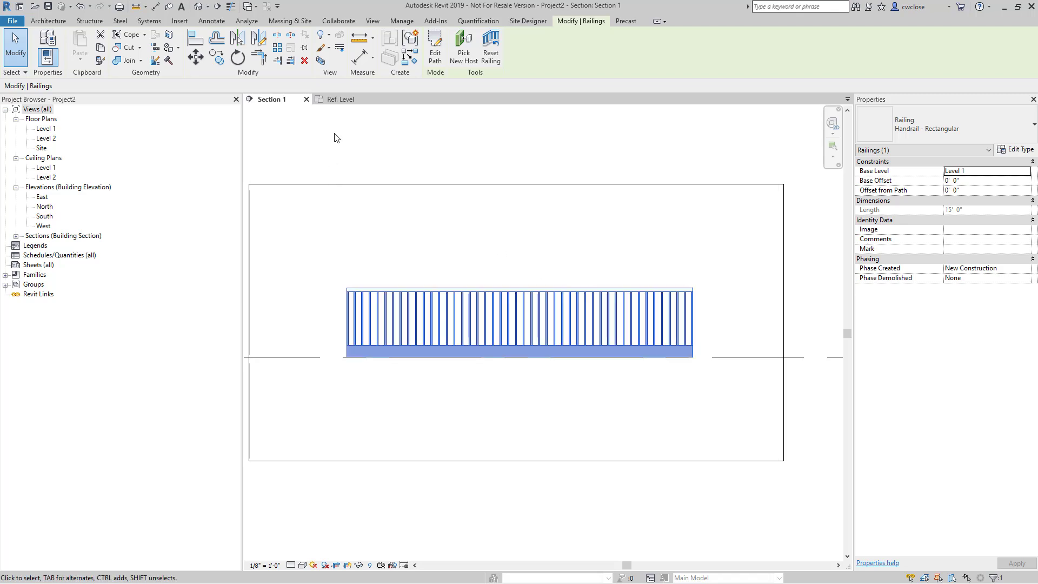